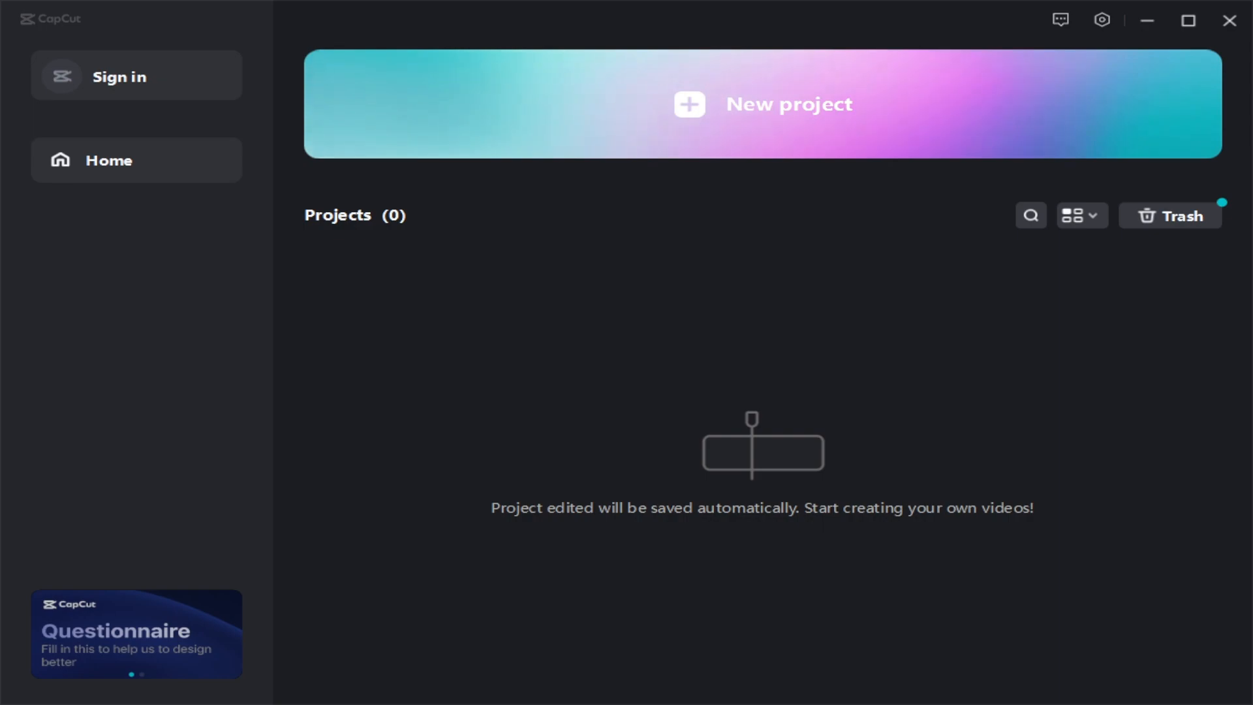
mouse_move(638, 282)
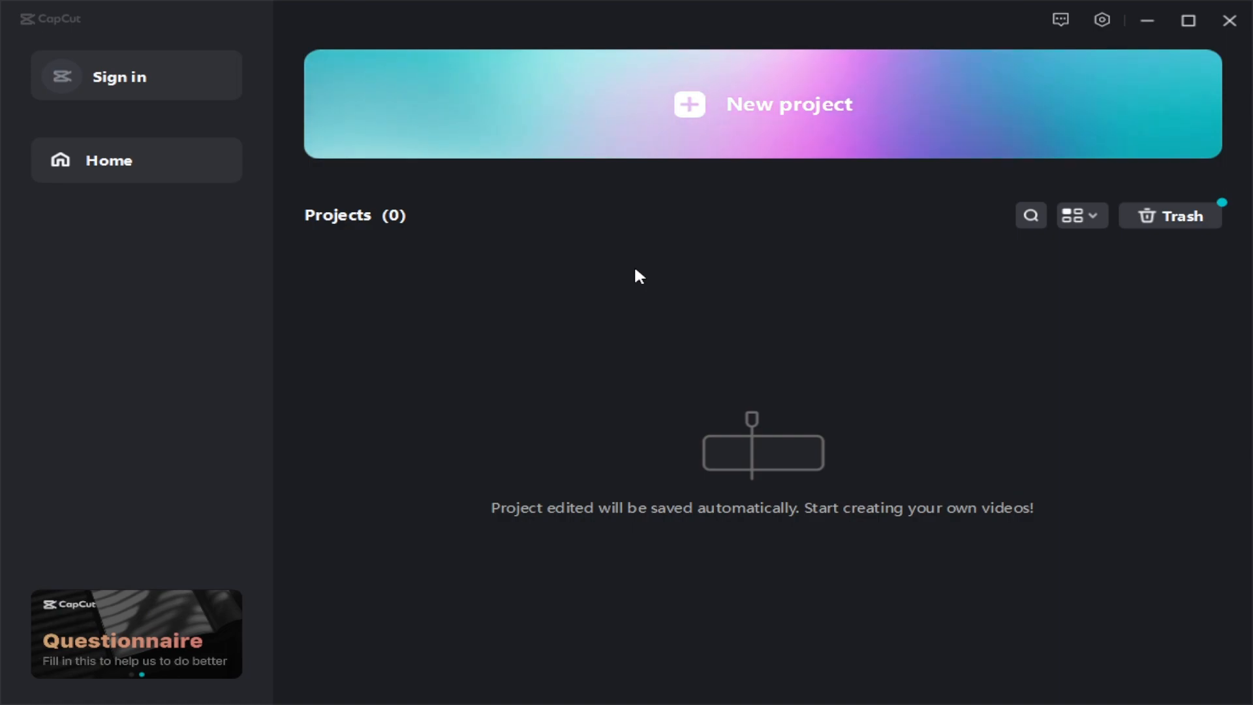
mouse_move(623, 317)
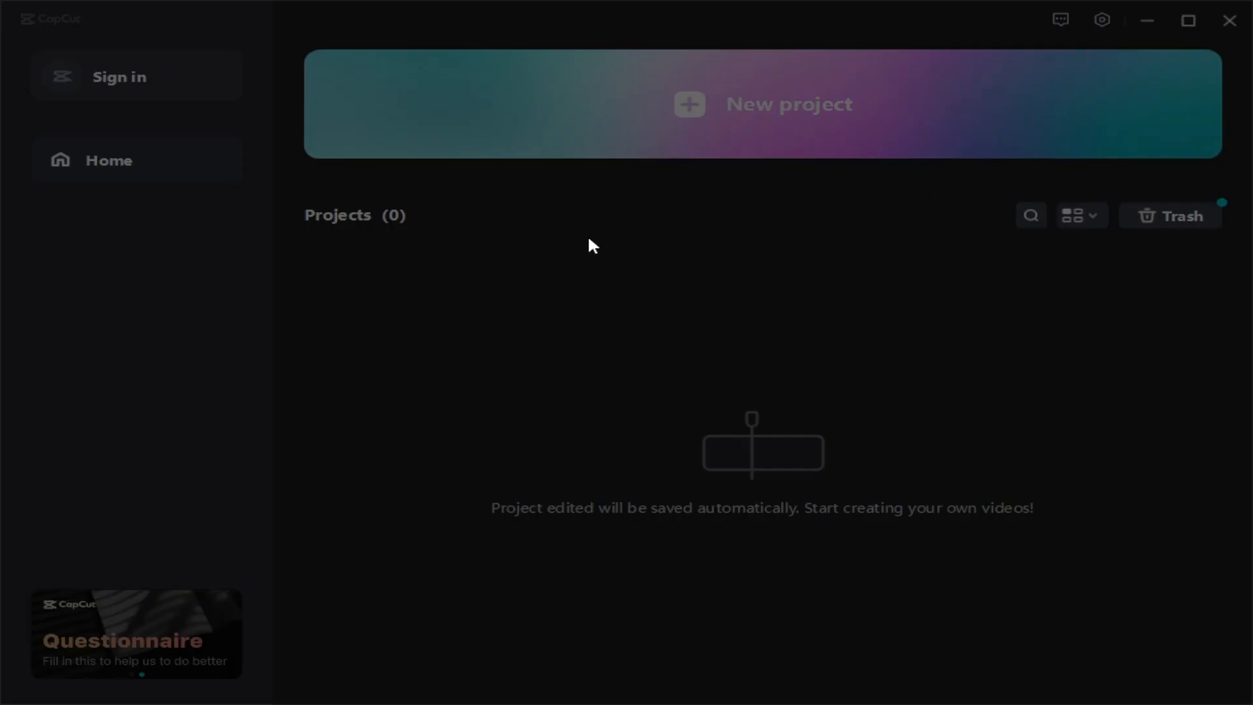
mouse_move(502, 351)
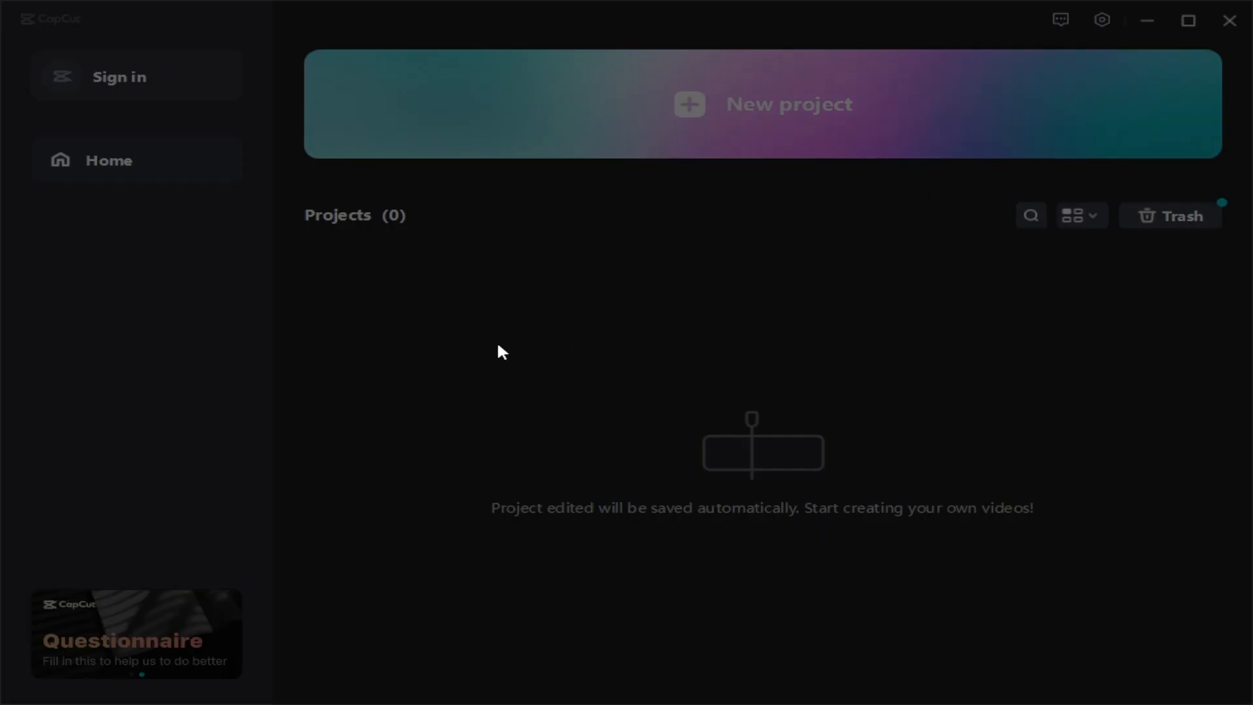
mouse_move(466, 313)
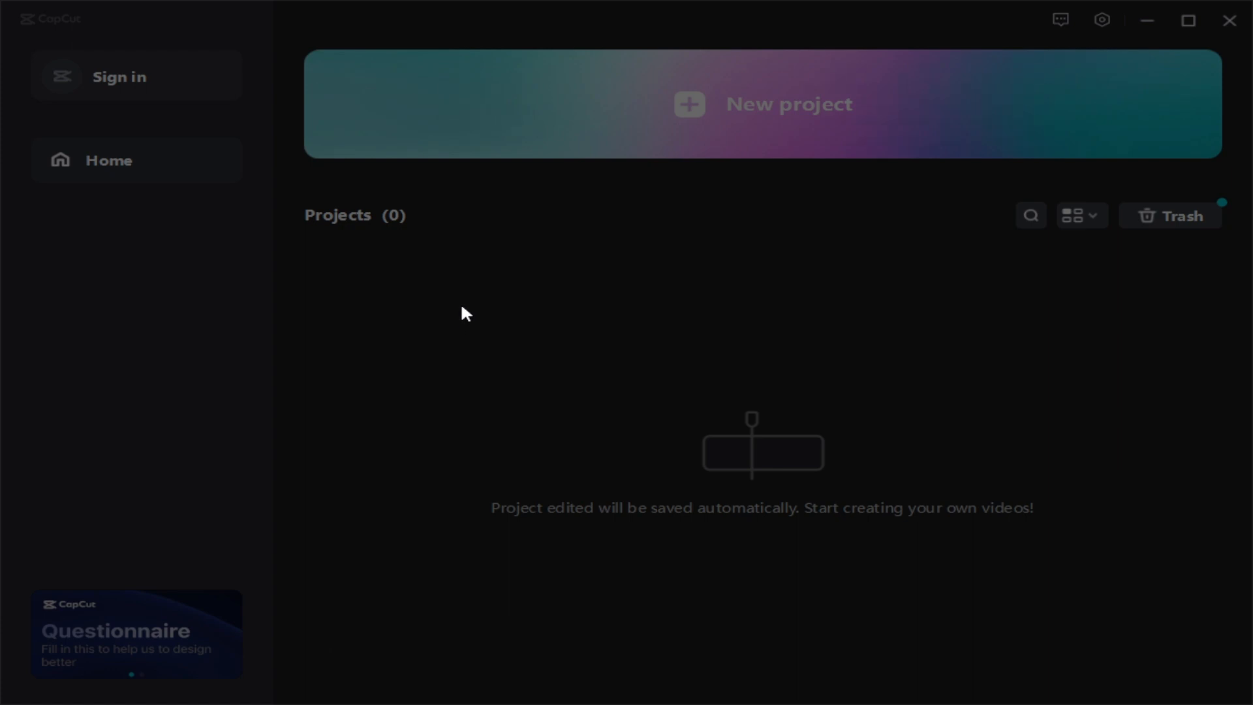
mouse_move(576, 301)
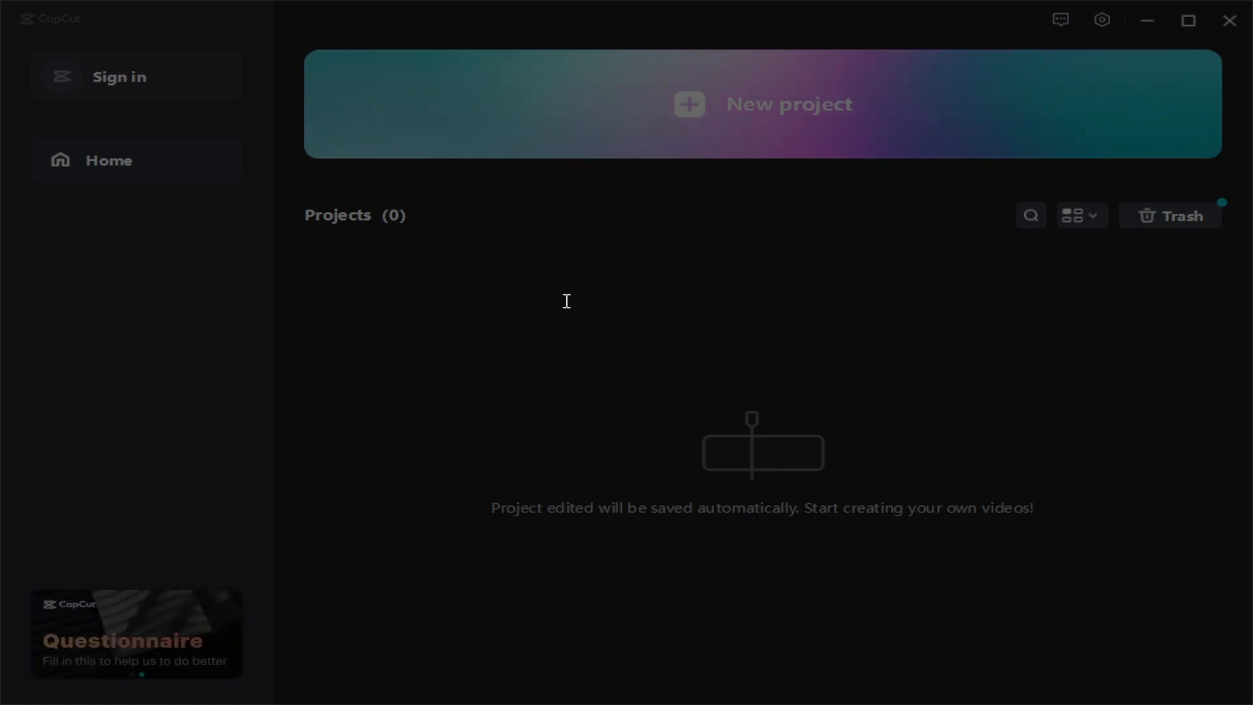
mouse_move(662, 322)
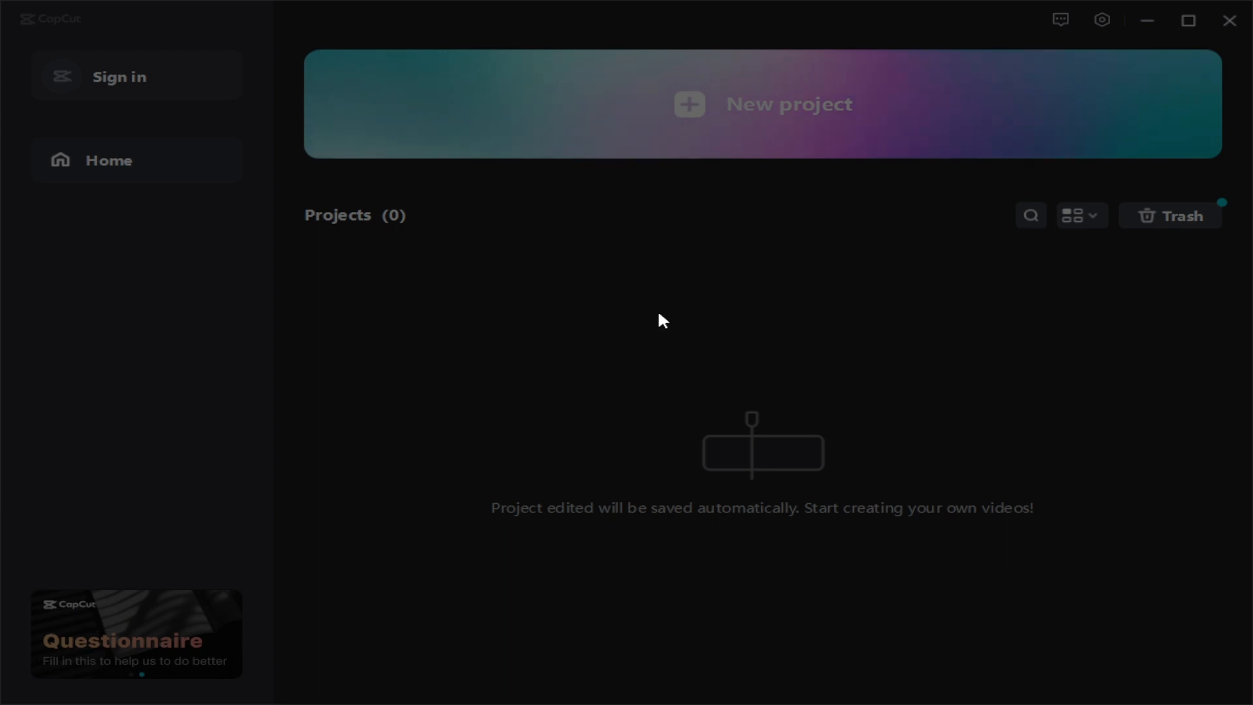
mouse_move(668, 348)
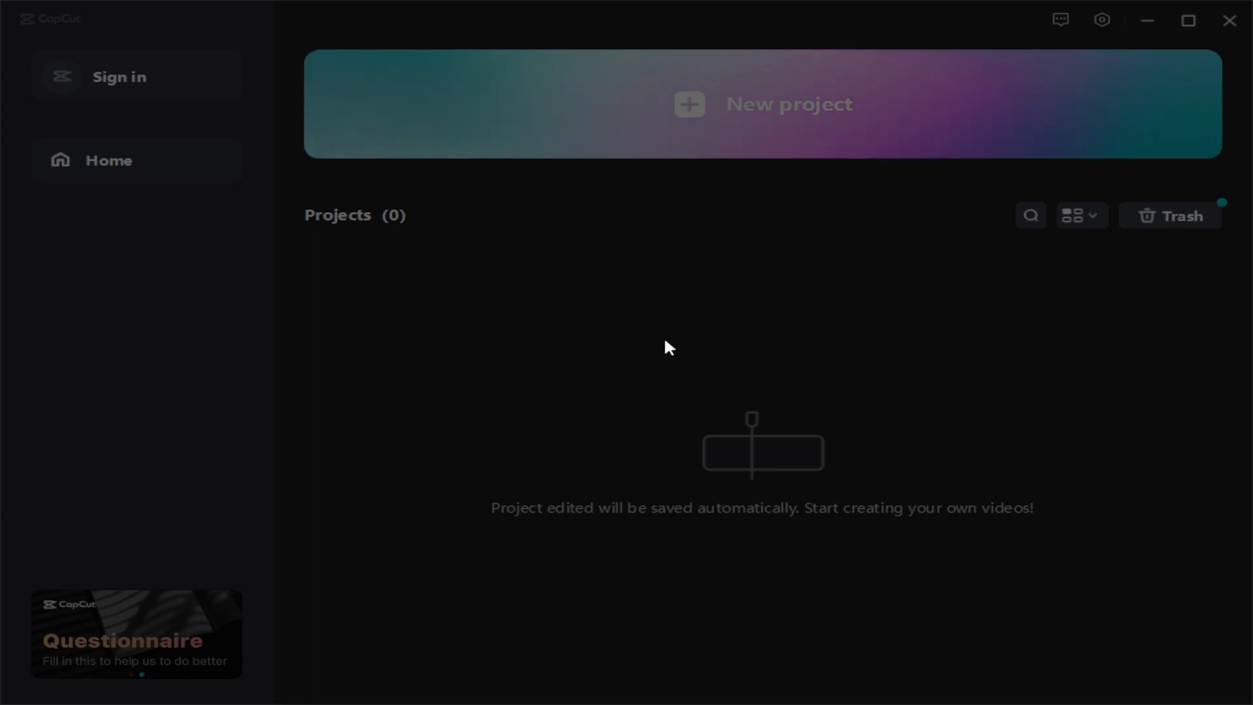
mouse_move(688, 374)
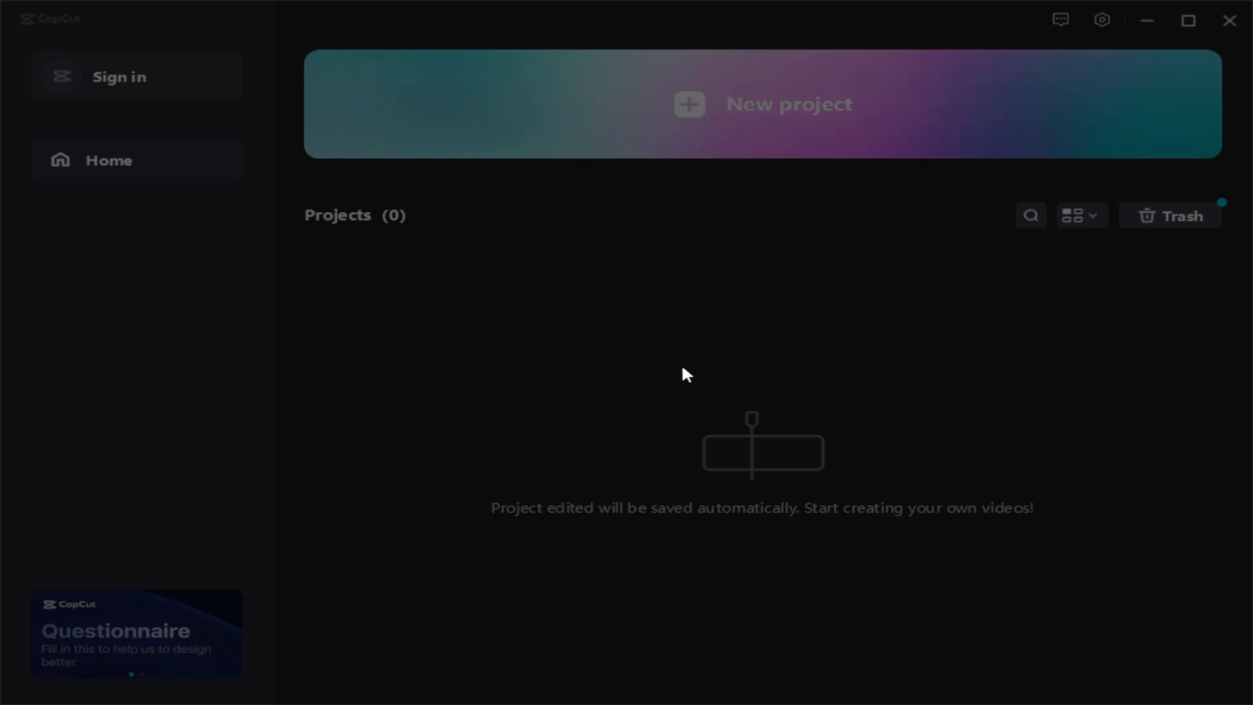
mouse_move(706, 348)
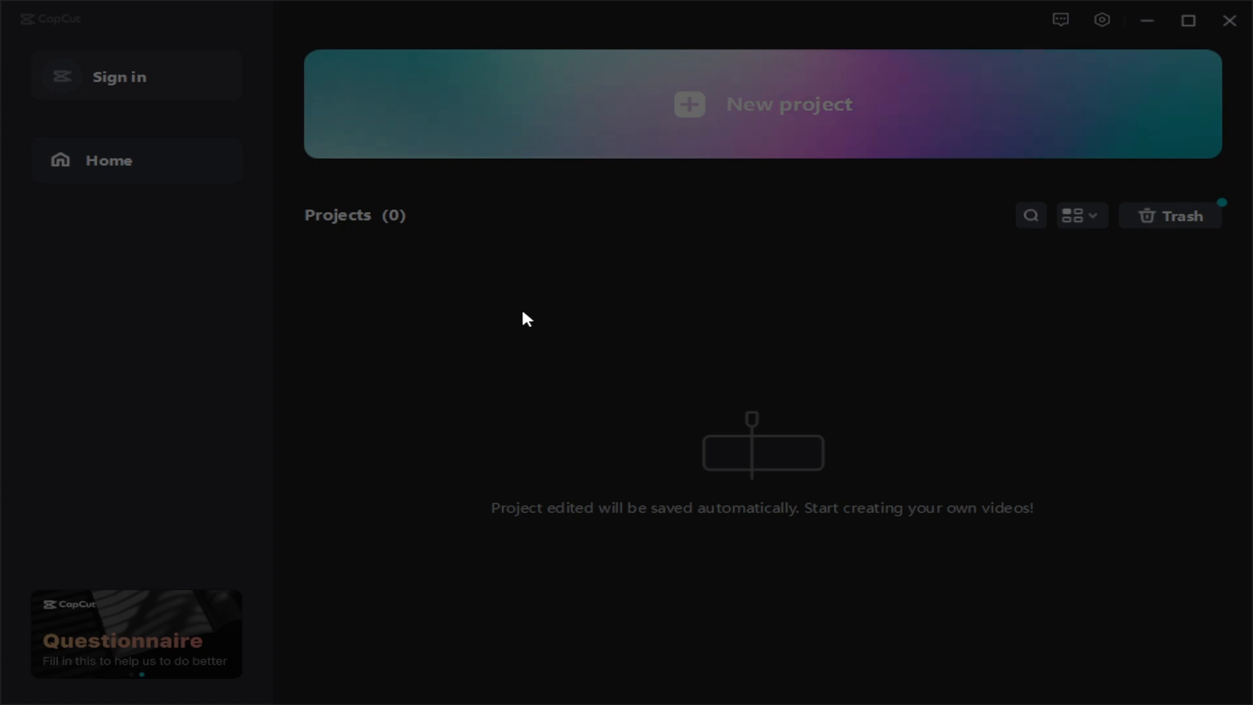
mouse_move(727, 312)
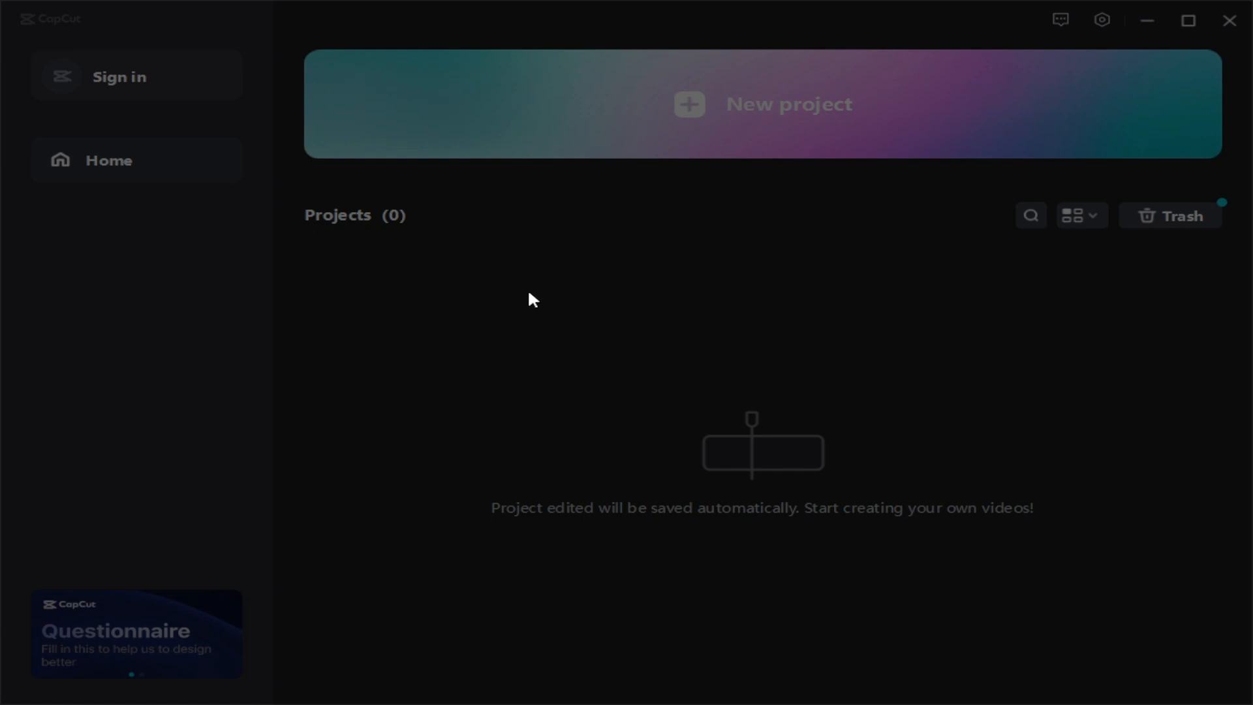
mouse_move(504, 315)
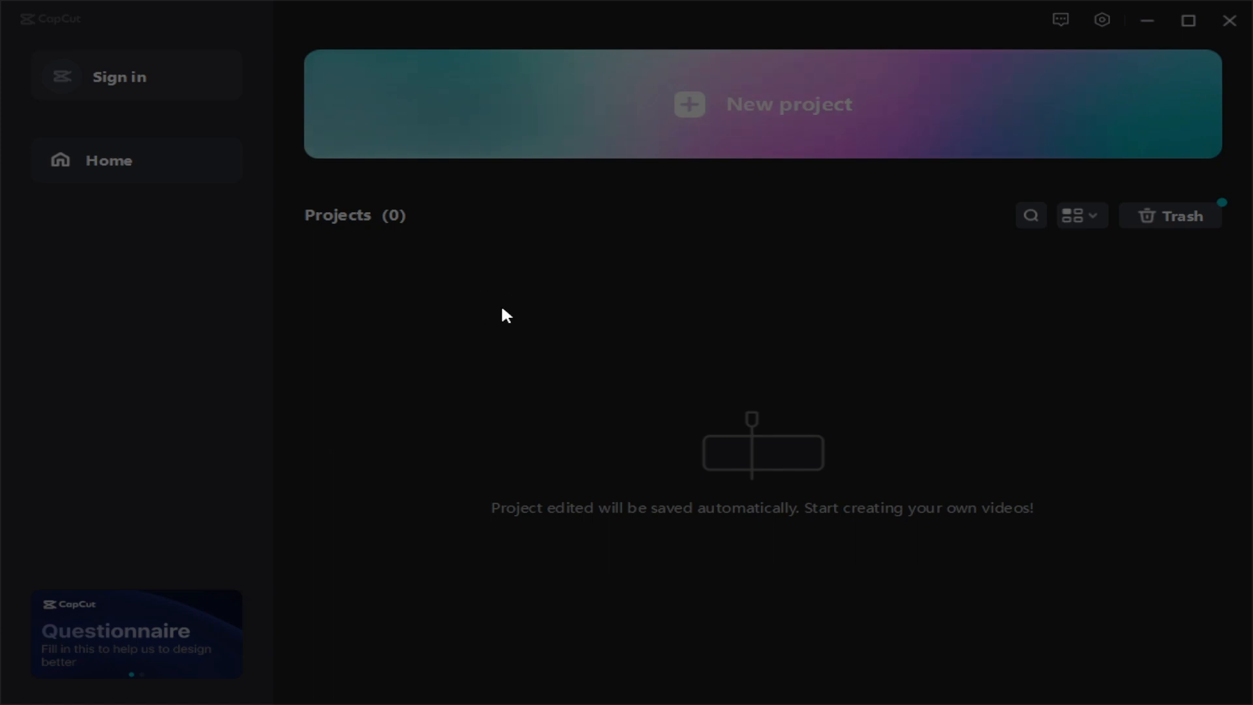